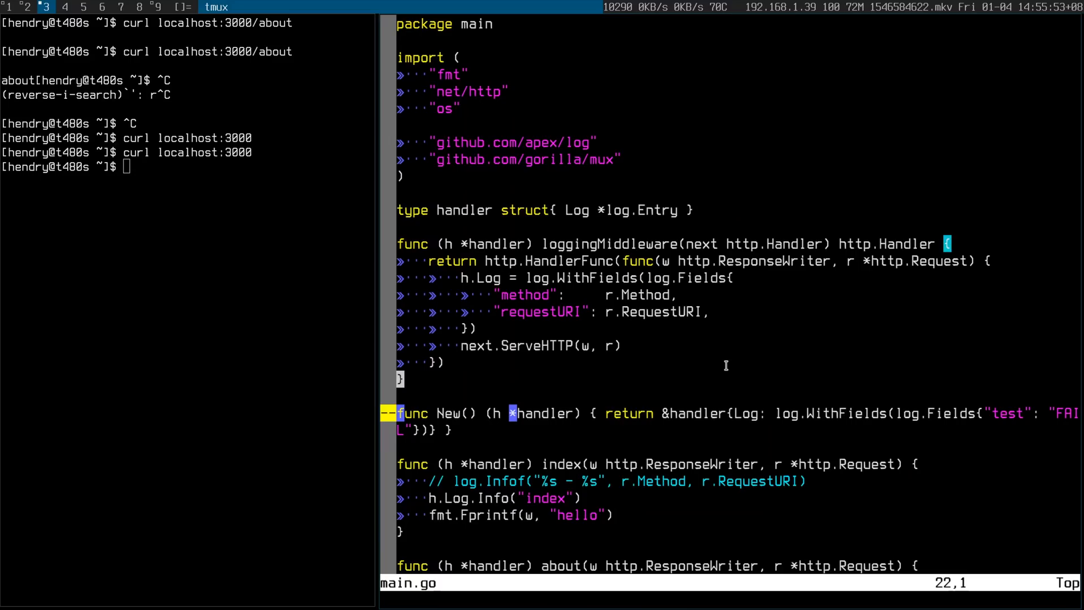
Run gin and curl localhost:3000/about, then highlight 'index' in the logged request line
scroll(down, 3)
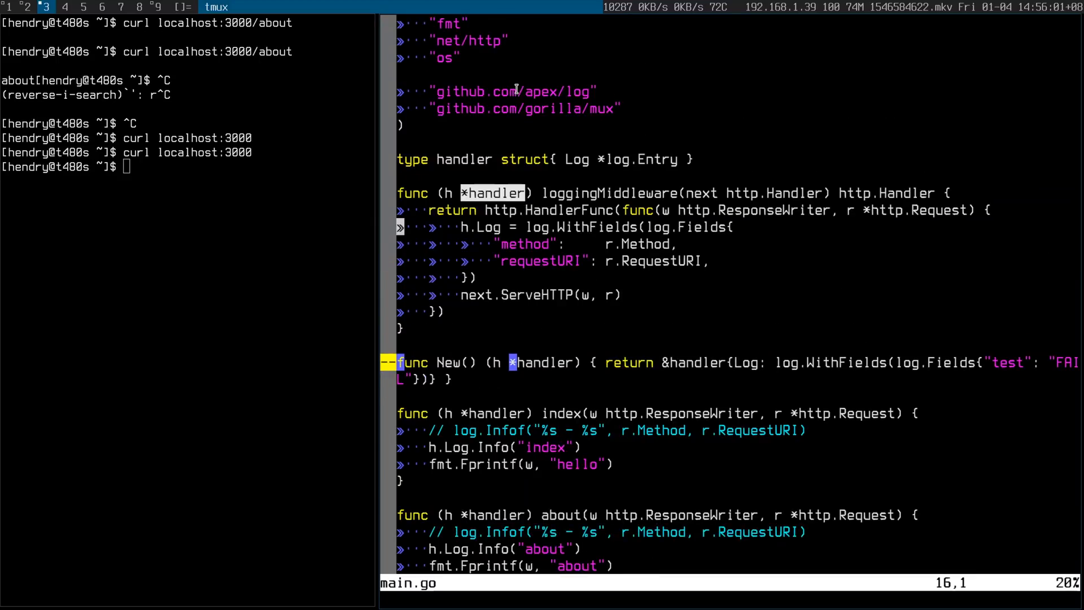
scroll(down, 3)
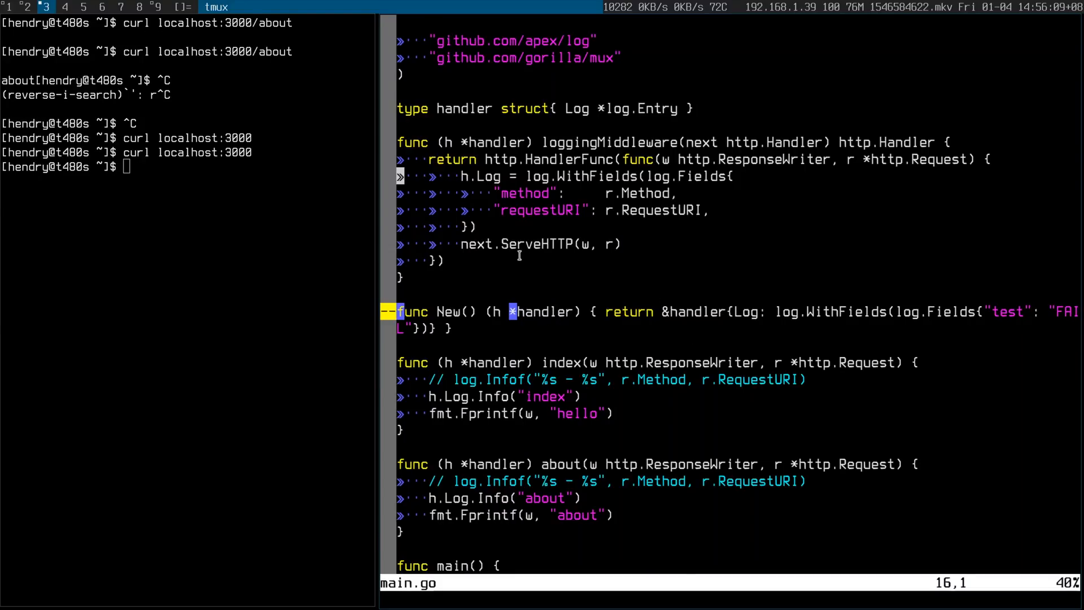
mouse_move(631, 257)
text(gin)
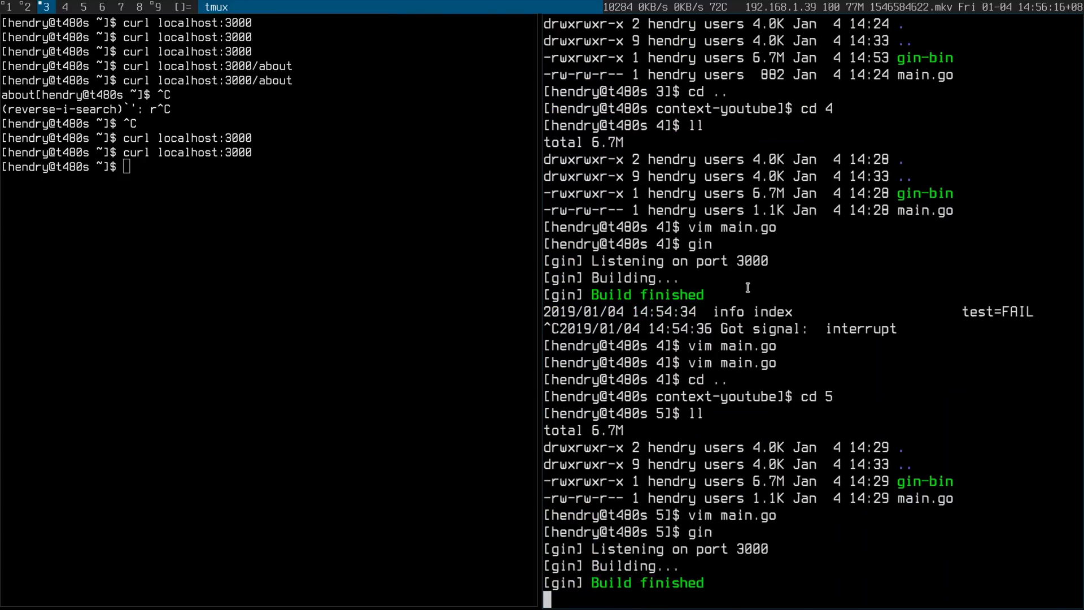
text(vim main.go)
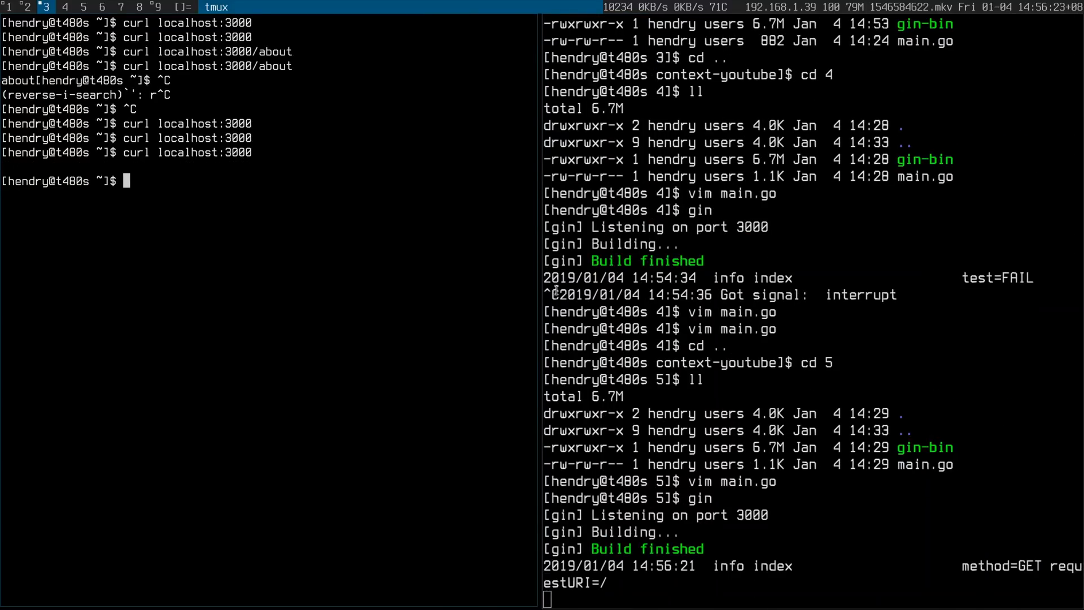
text(curl localhost:3000/about)
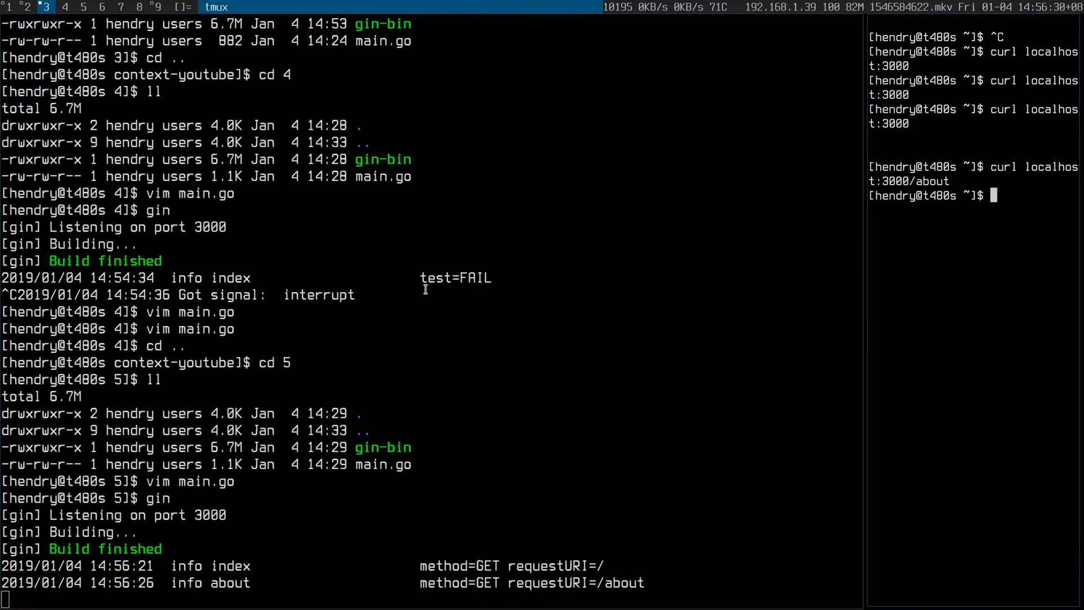
double_click(230, 565)
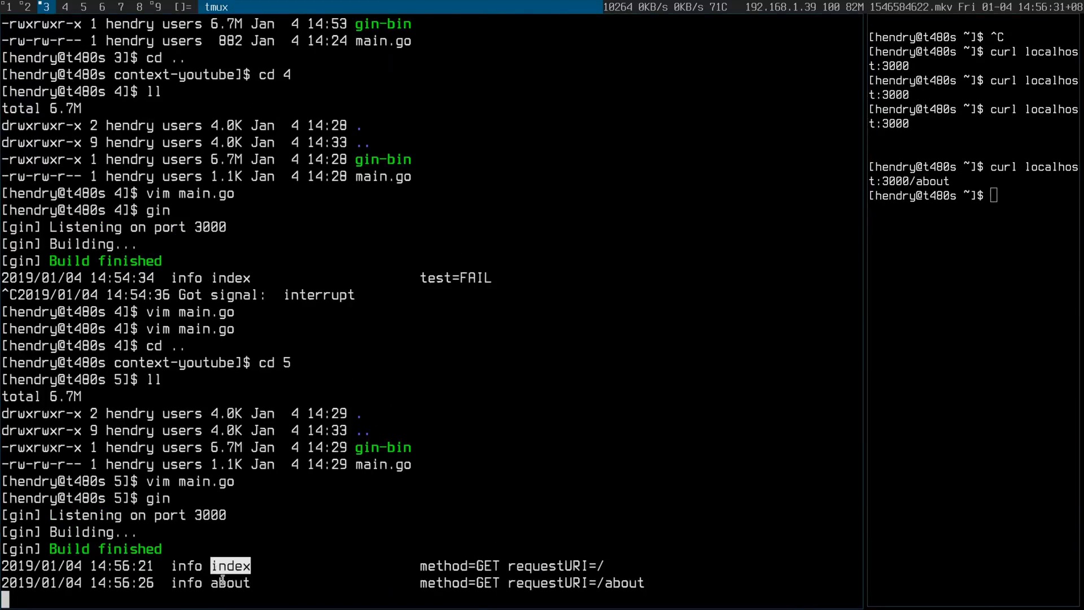